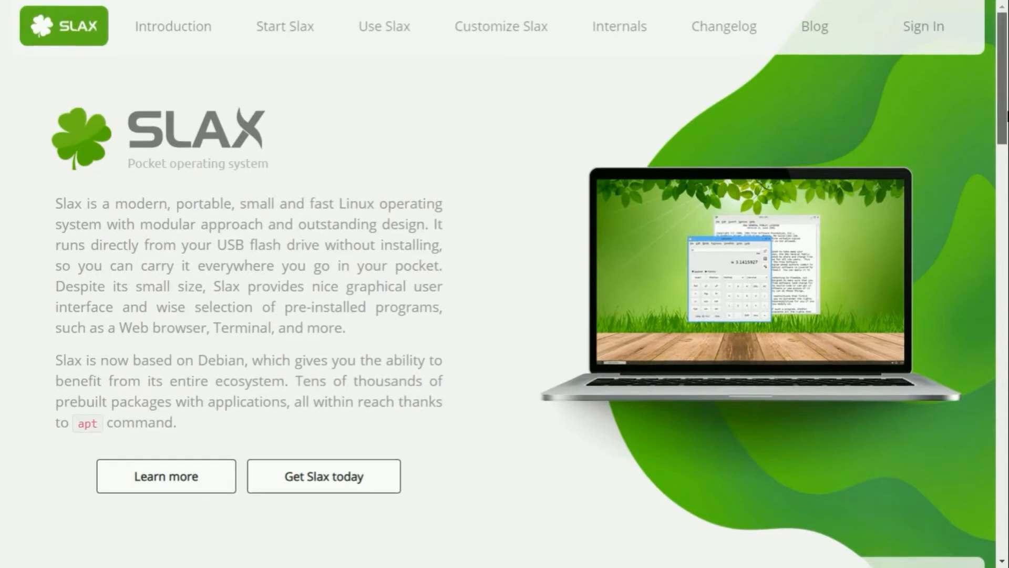
# - Scroll the slax.org homepage past Fund milestones down to the Purchase Slax section
pyautogui.scroll(-3)
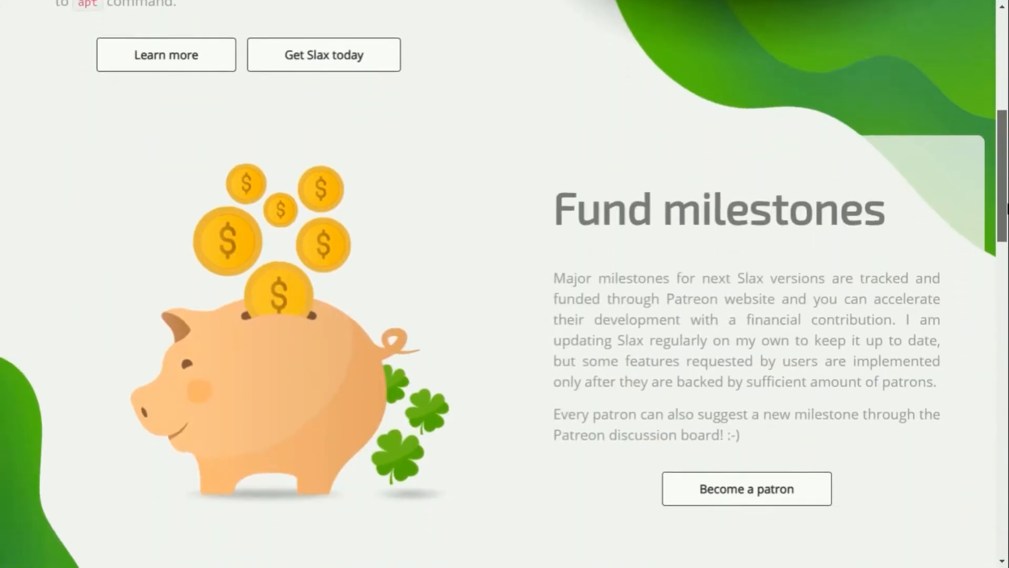
pyautogui.scroll(-3)
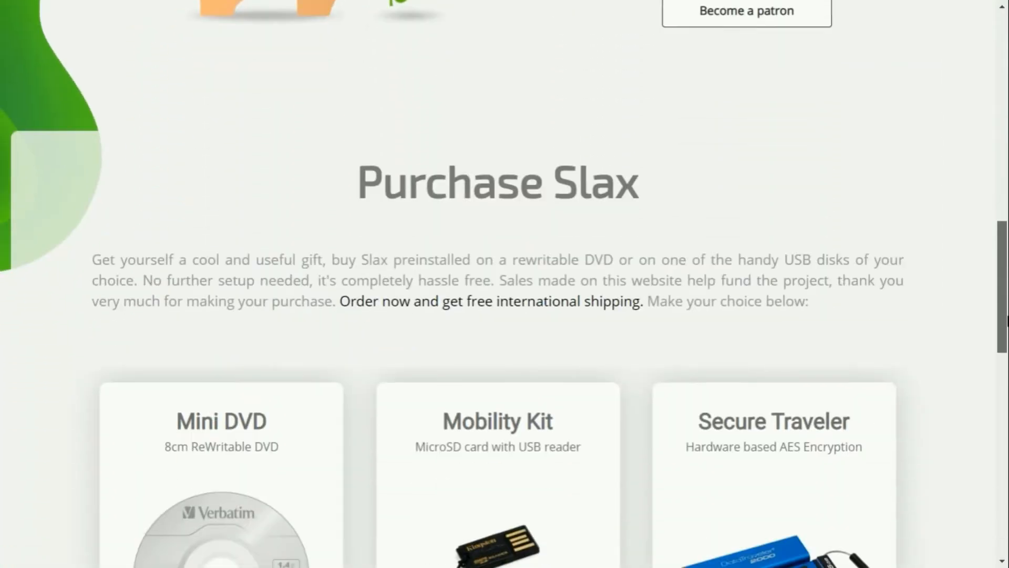
pyautogui.scroll(-3)
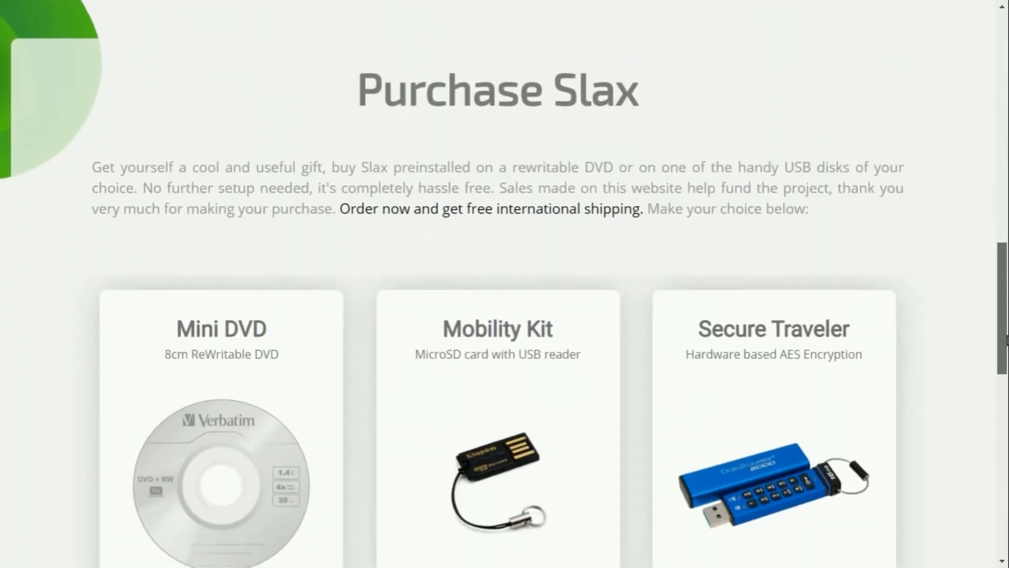
pyautogui.scroll(-3)
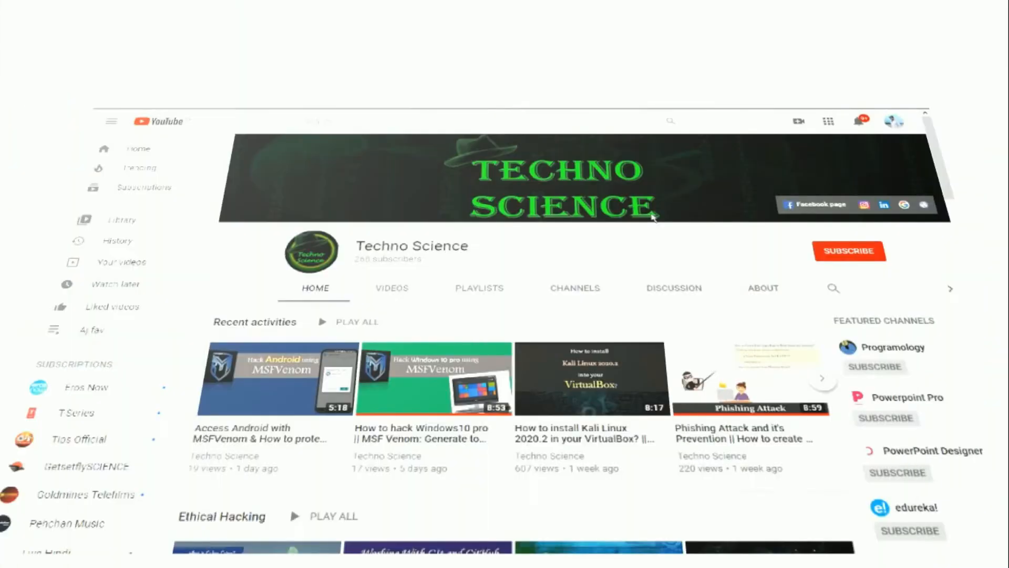
# - Subscribe to Techno Science with notifications on, then scroll Slax site to Download Slax
pyautogui.click(849, 251)
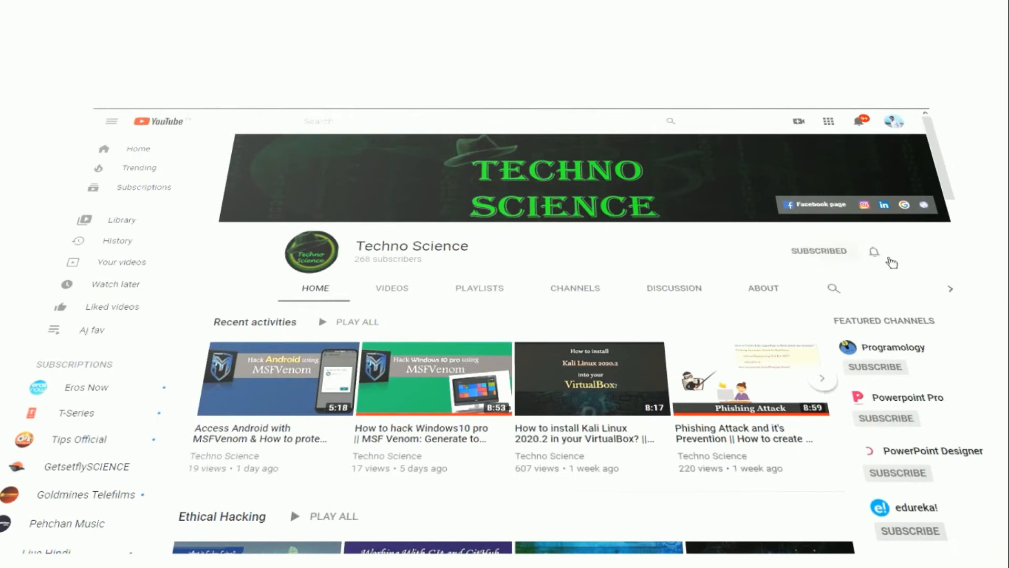
pyautogui.click(874, 251)
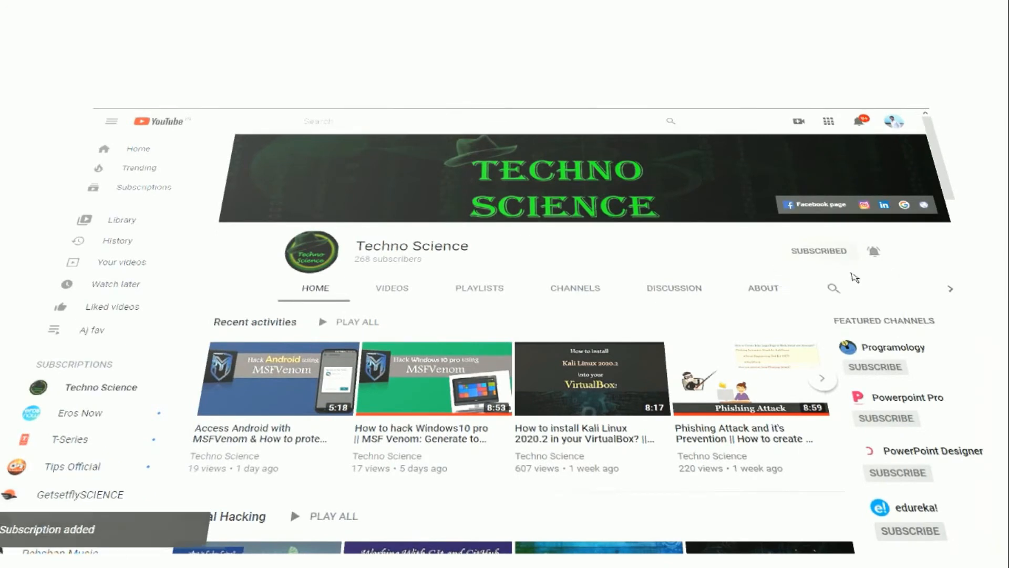
pyautogui.click(873, 251)
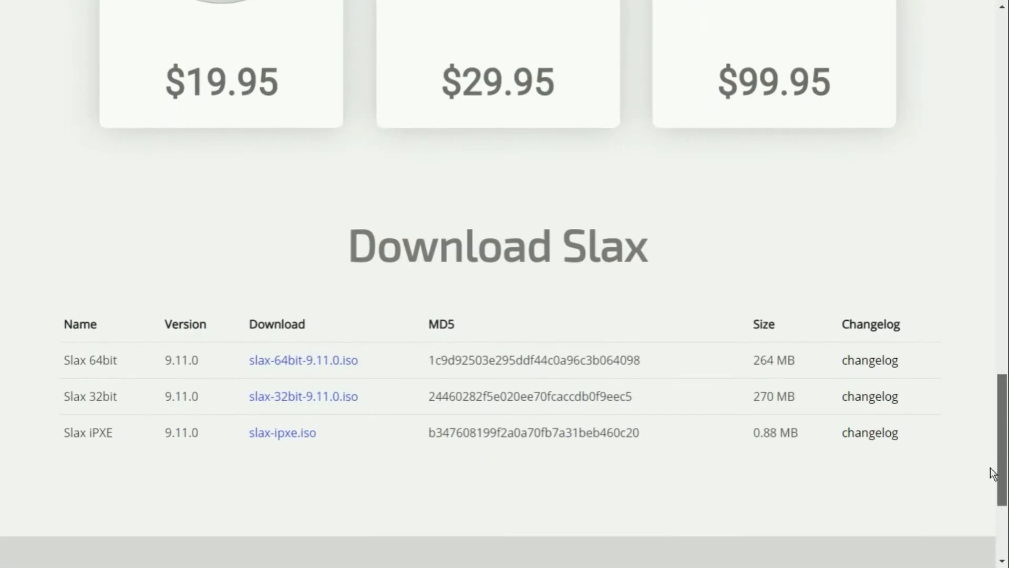
pyautogui.scroll(-3)
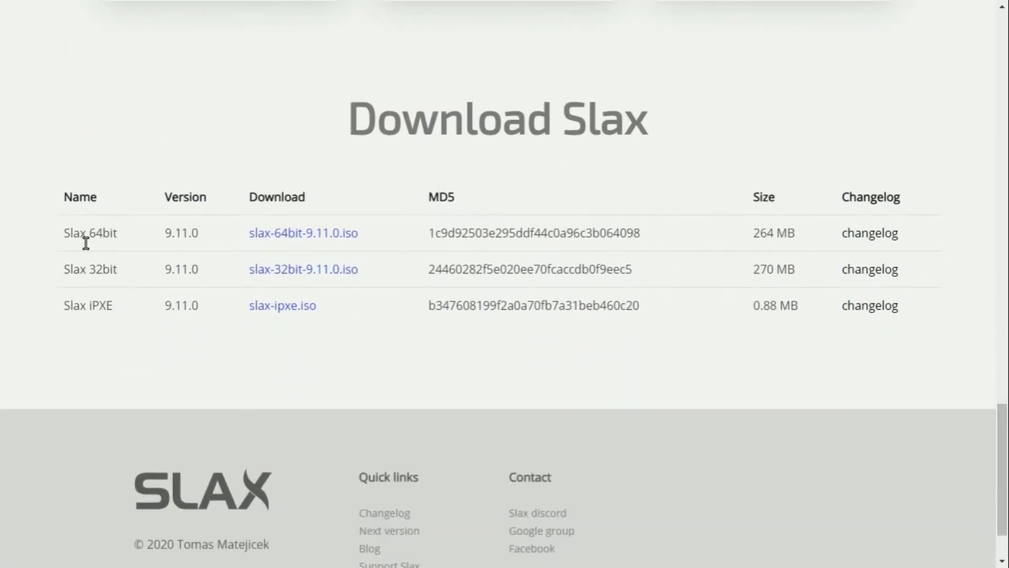
pyautogui.moveTo(65, 233); pyautogui.dragTo(505, 232)
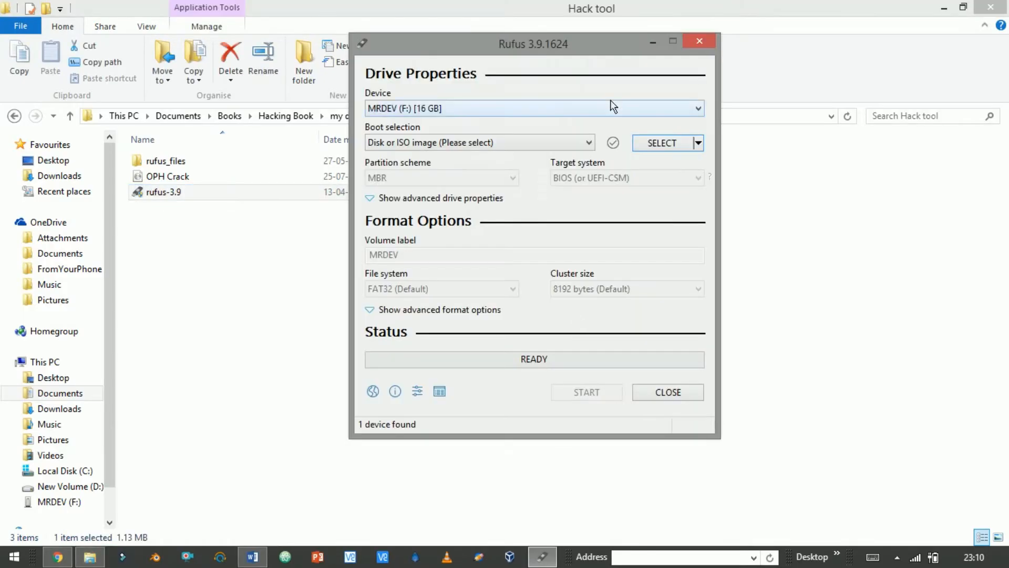
# - Load slax-64bit-9.11.0.iso onto MRDEV and set a 4 GB persistent partition
pyautogui.click(661, 143)
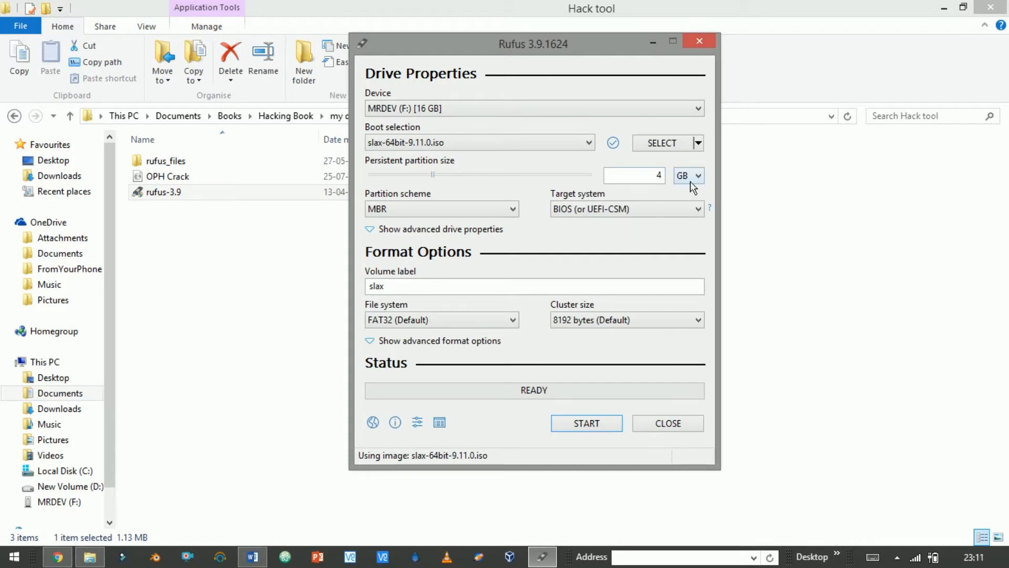
pyautogui.click(586, 423)
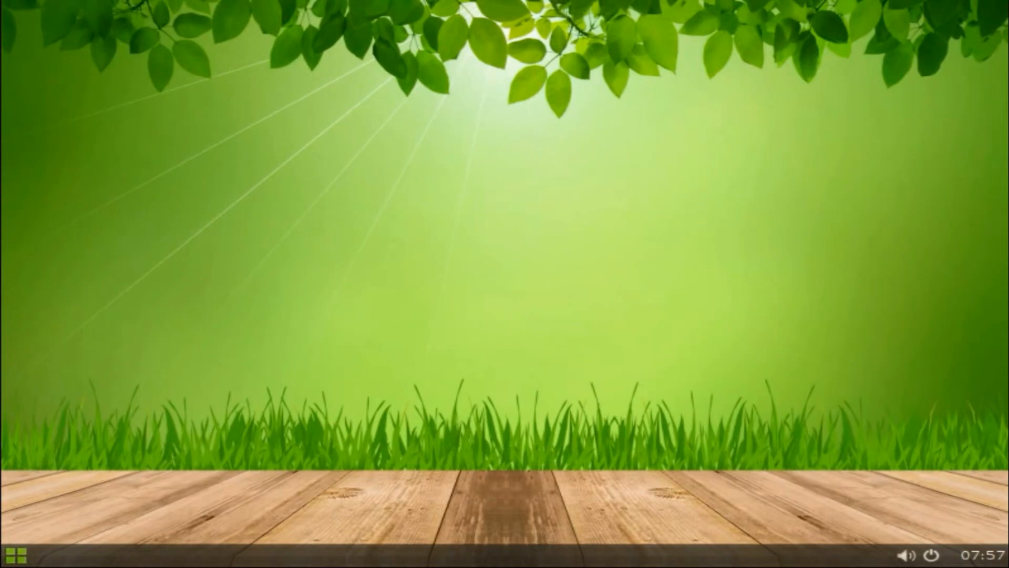
# - Shut Slax down through the bottom-left start menu's system actions
pyautogui.click(12, 553)
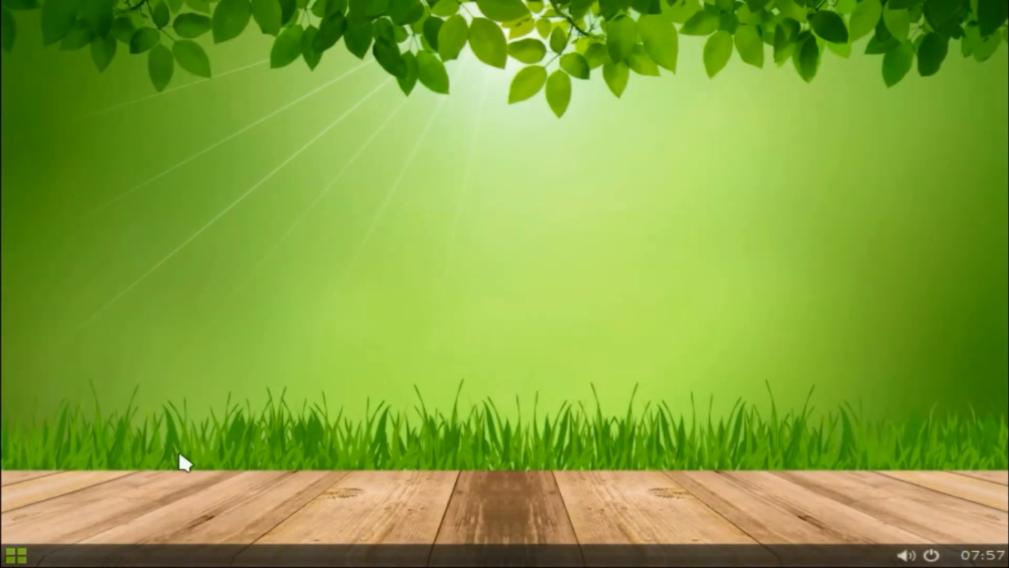
pyautogui.click(931, 555)
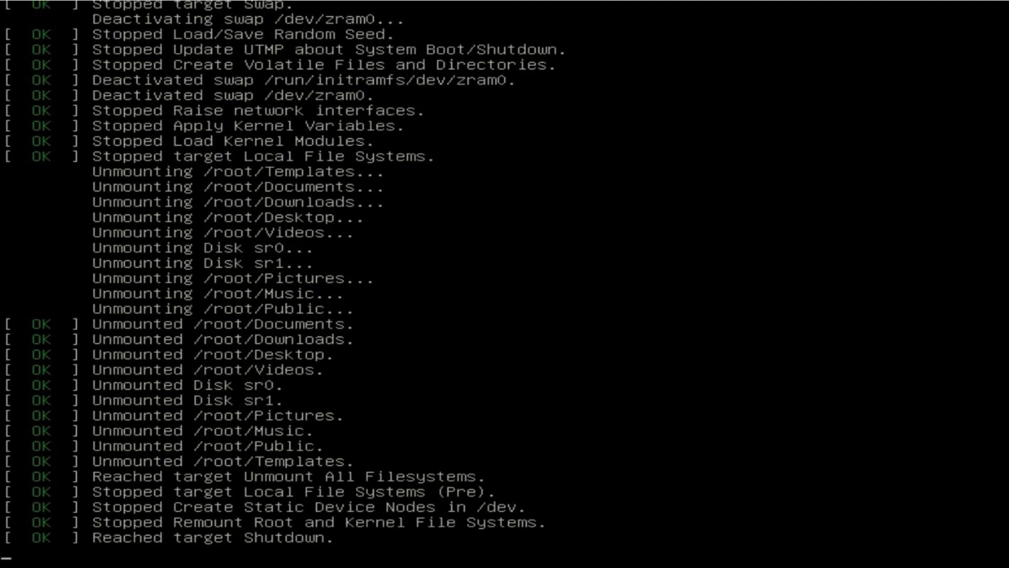